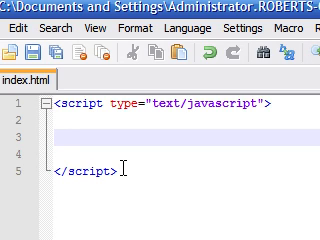
# - Declare var name="tony"; inside the script block
pyautogui.write('var =')
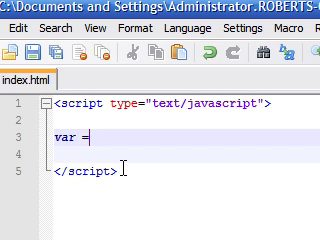
pyautogui.press('Backspace')
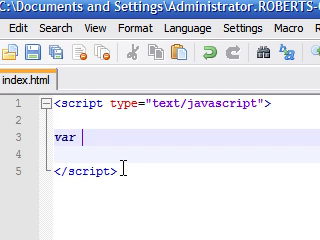
pyautogui.write('name')
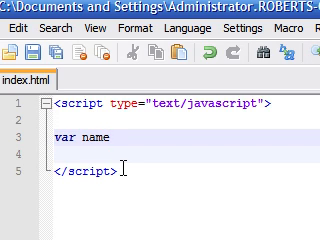
pyautogui.write('=')
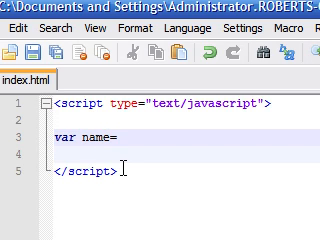
pyautogui.write('"tony')
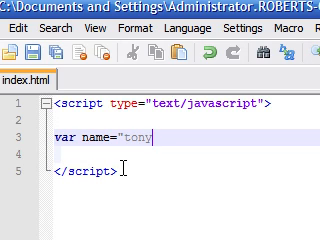
pyautogui.write('";')
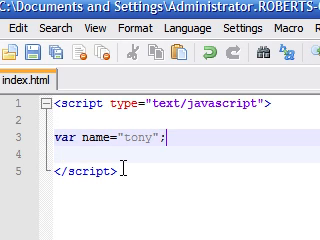
pyautogui.press('Return')
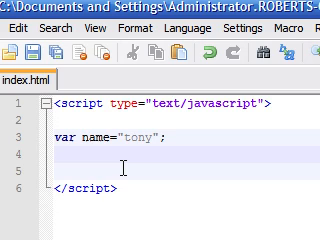
# - Add alert(name); on the next line to show the name
pyautogui.write('alert')
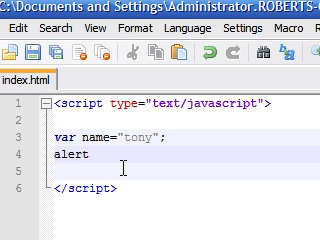
pyautogui.write('();')
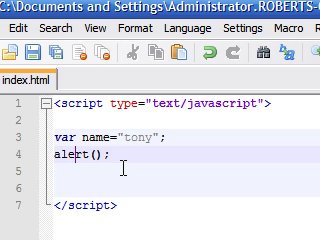
pyautogui.write('name')
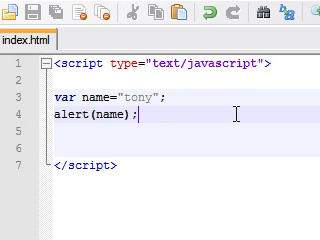
pyautogui.press('Return')
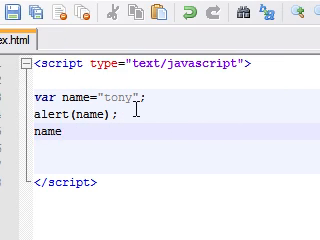
# - Reassign the variable with name="bob"; after the first alert
pyautogui.write('=')
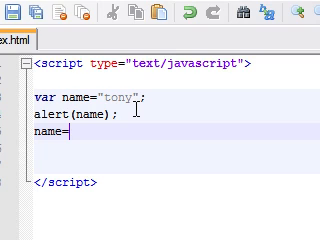
pyautogui.write('"')
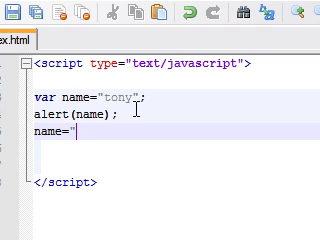
pyautogui.write('bob";')
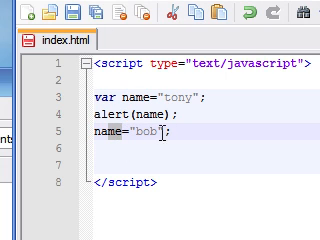
# - Add a second alert(name); after the "bob" reassignment and select the old lines
pyautogui.write('a')
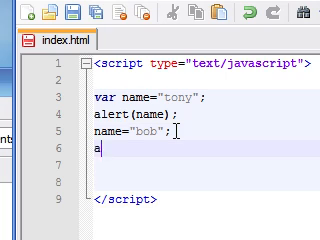
pyautogui.write('lert')
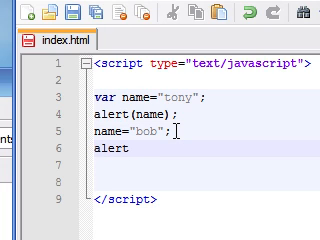
pyautogui.write('();')
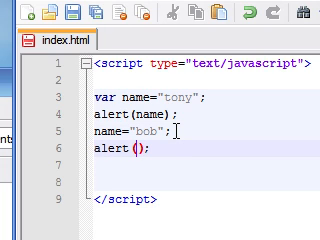
pyautogui.write('name')
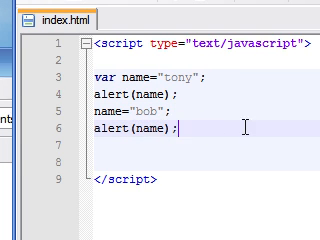
pyautogui.doubleClick(144, 128)
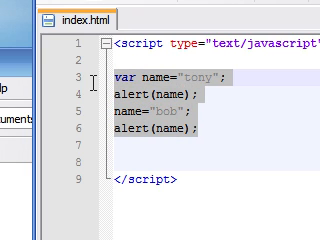
# - Clear the old lines and declare var num1=30; and num2=80;
pyautogui.press('Delete')
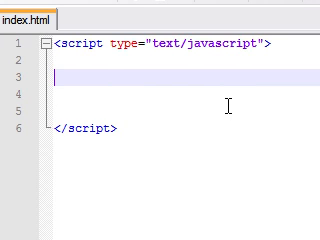
pyautogui.write('var num')
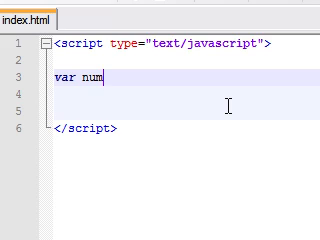
pyautogui.write('1')
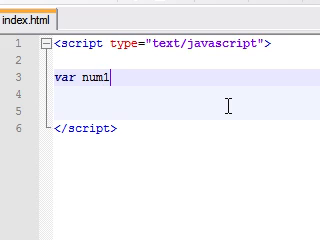
pyautogui.write('=')
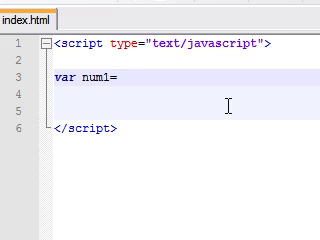
pyautogui.write('30;')
pyautogui.write('var')
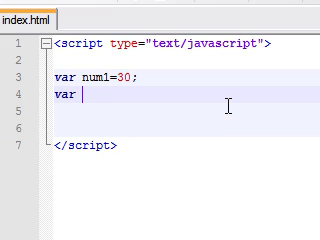
pyautogui.write('num2=')
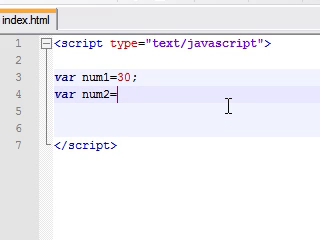
pyautogui.write('80;')
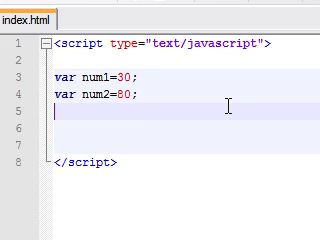
# - Declare var answer=(num1+num2); as the sum of the two numbers
pyautogui.write('var')
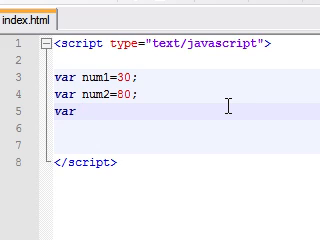
pyautogui.write('answer')
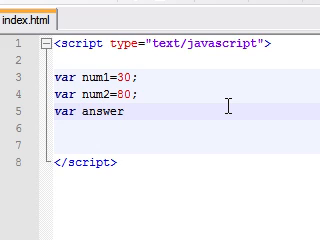
pyautogui.write('=')
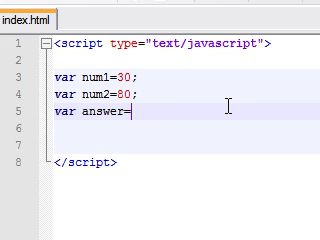
pyautogui.write('();')
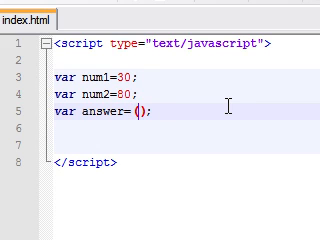
pyautogui.write('num1')
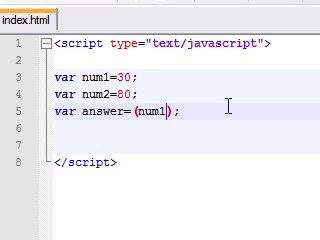
pyautogui.write('+')
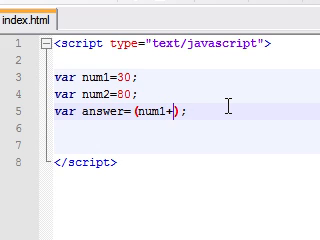
pyautogui.write('num2')
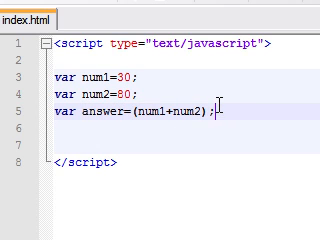
# - Begin an alert(answer); line to show the computed sum
pyautogui.write('alert')
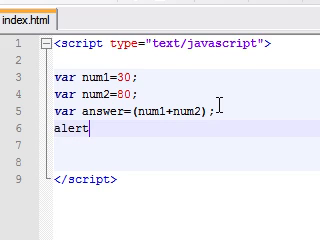
pyautogui.write('();')
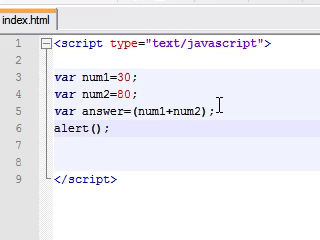
pyautogui.write('answ')
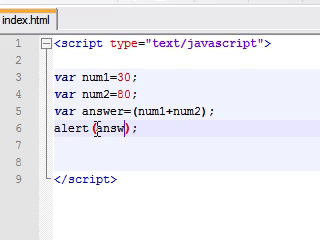